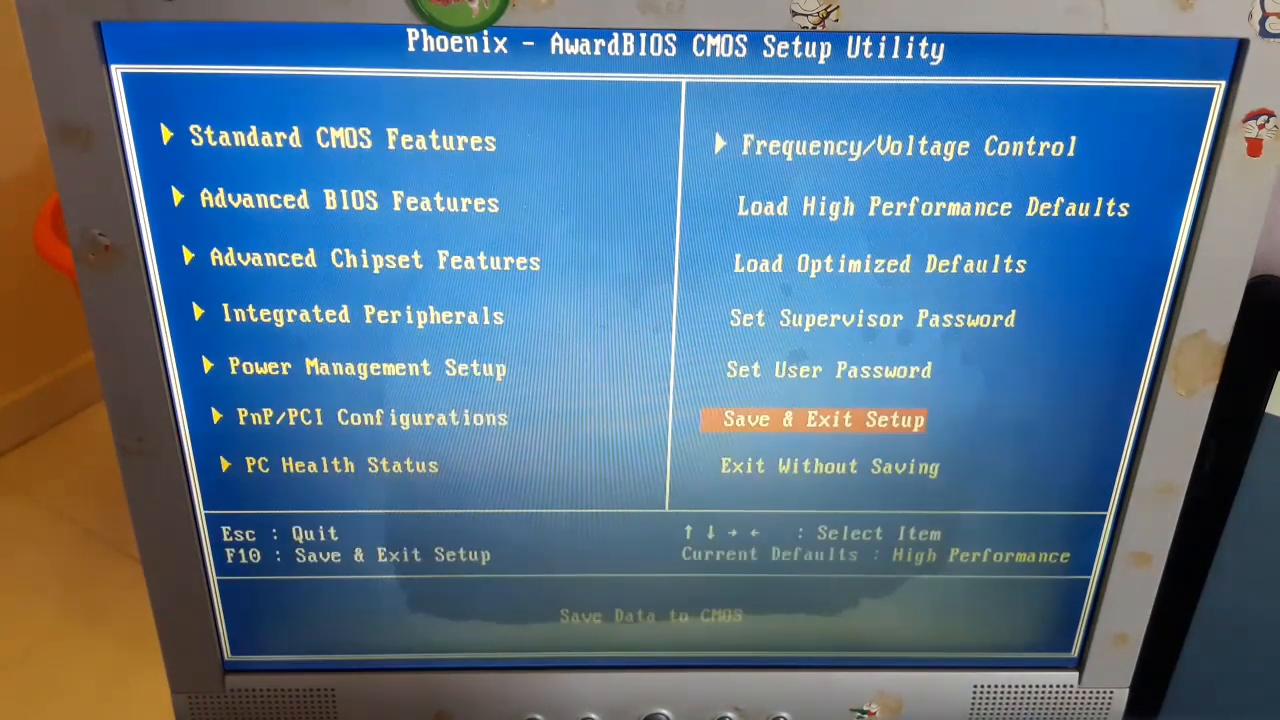
Save the BIOS settings and exit so the PC reboots into Windows XP Setup.
{"action": "key", "text": "enter"}
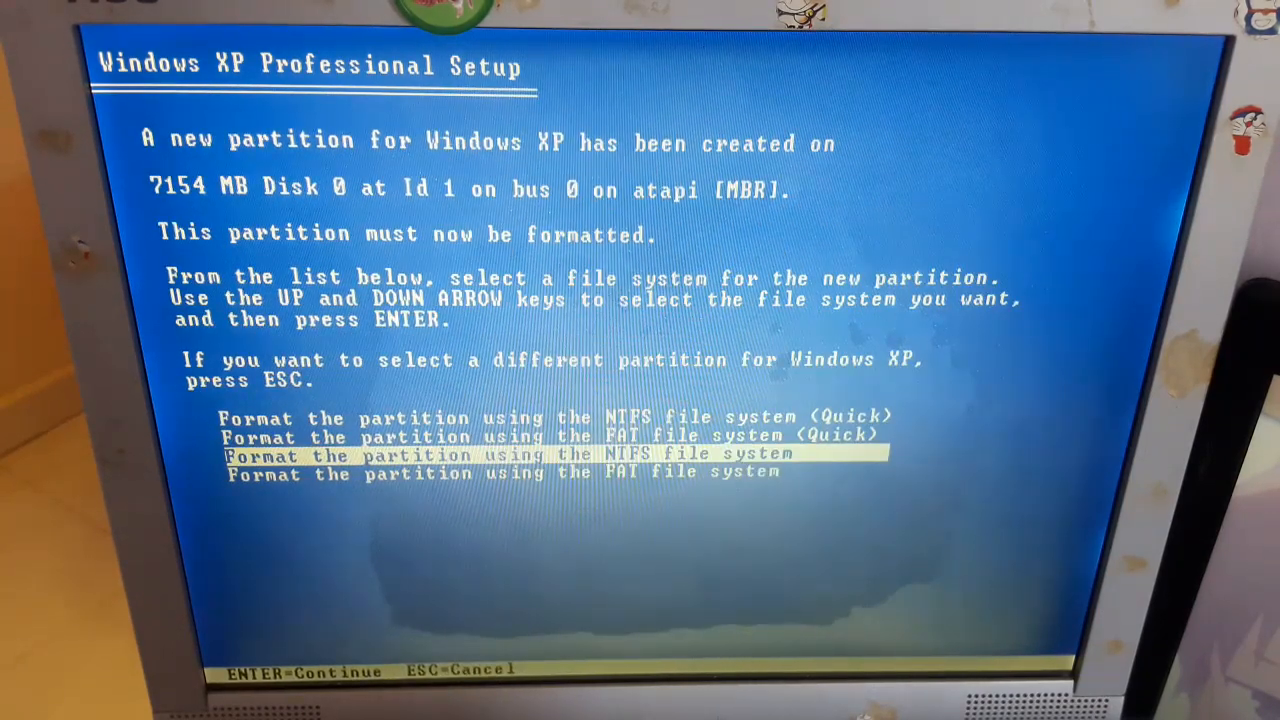
Quick-format the new 7154 MB partition as NTFS; Setup reports it cannot format it.
{"action": "key", "text": "up"}
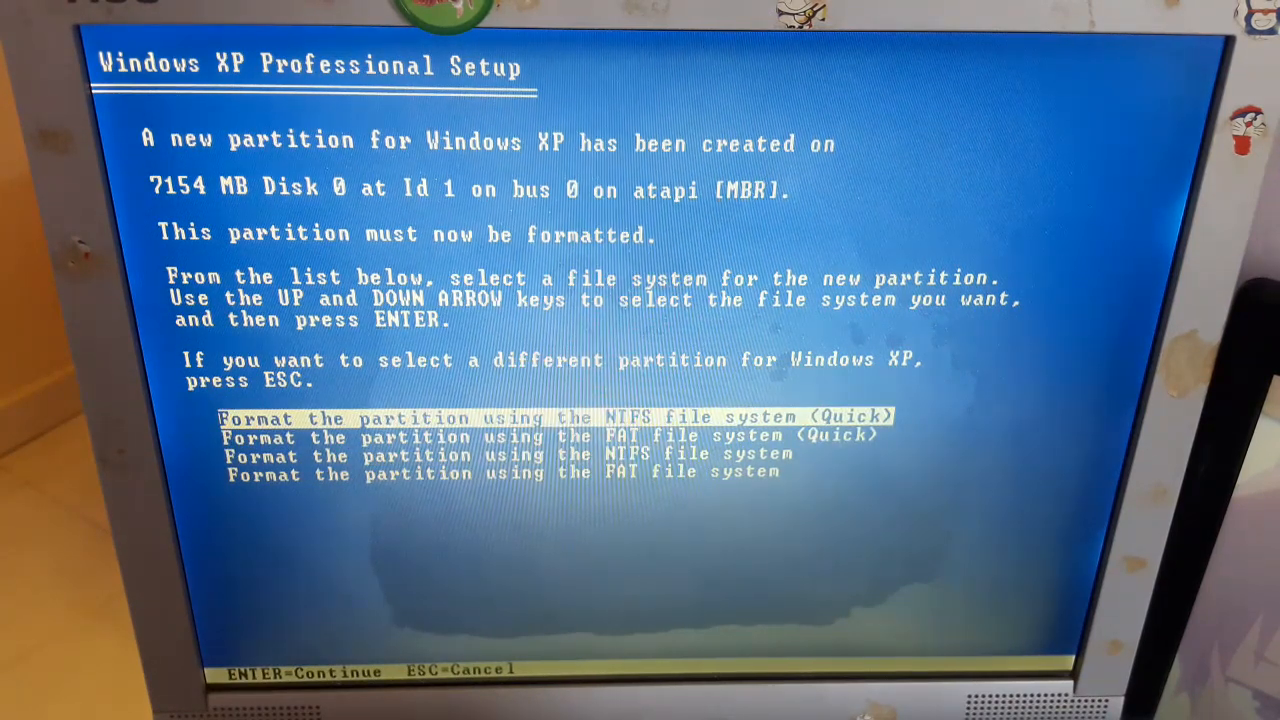
{"action": "key", "text": "enter"}
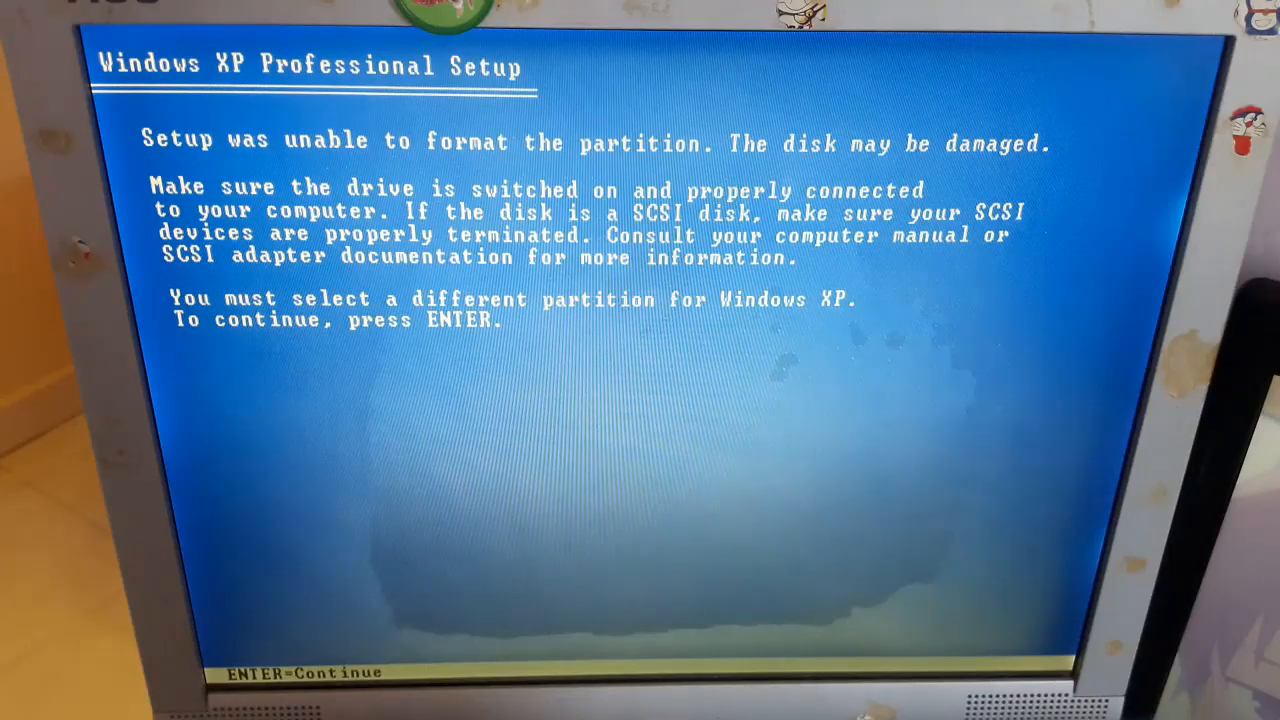
Dismiss the format error, delete the raw E: partition and continue past the FAT32 notice.
{"action": "key", "text": "enter"}
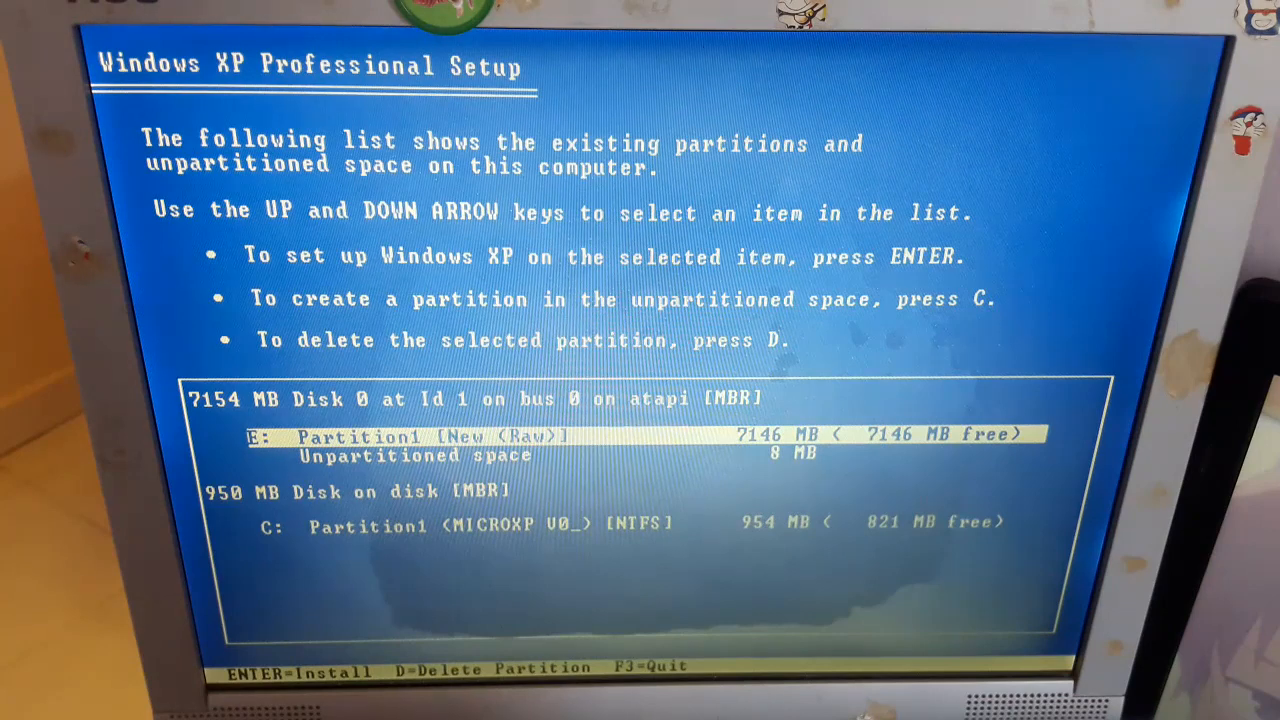
{"action": "key", "text": "d"}
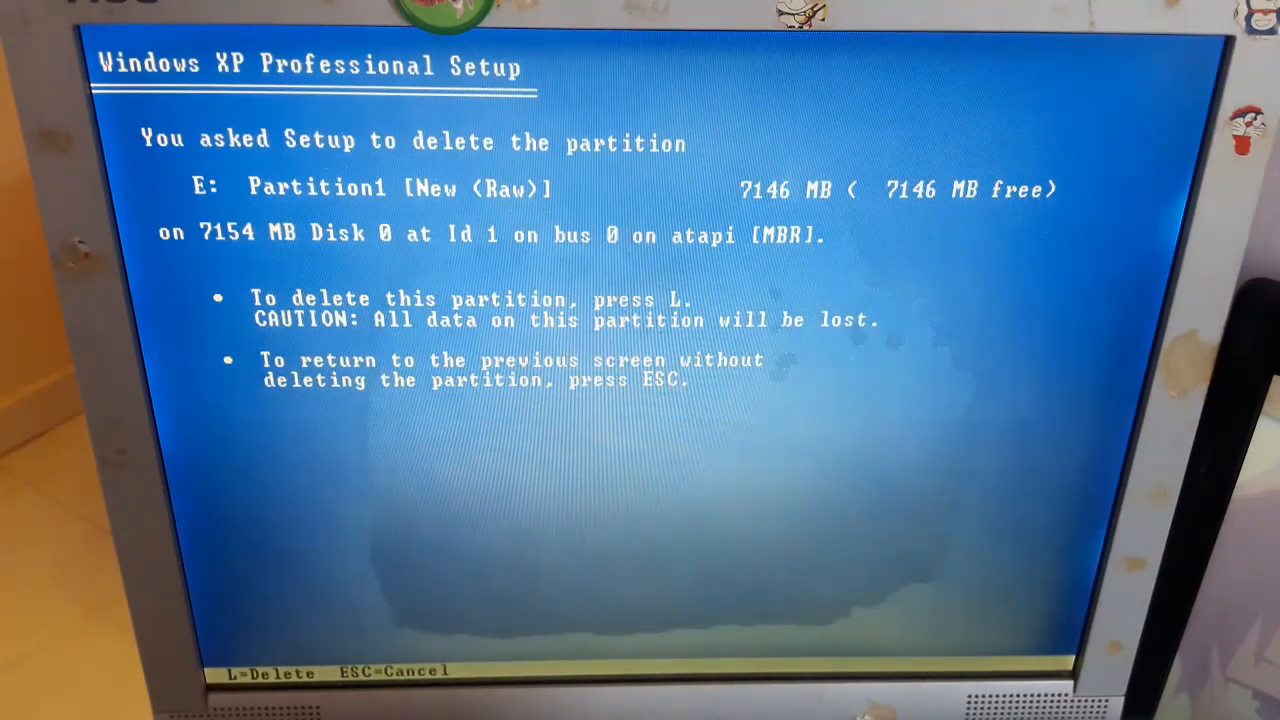
{"action": "key", "text": "l"}
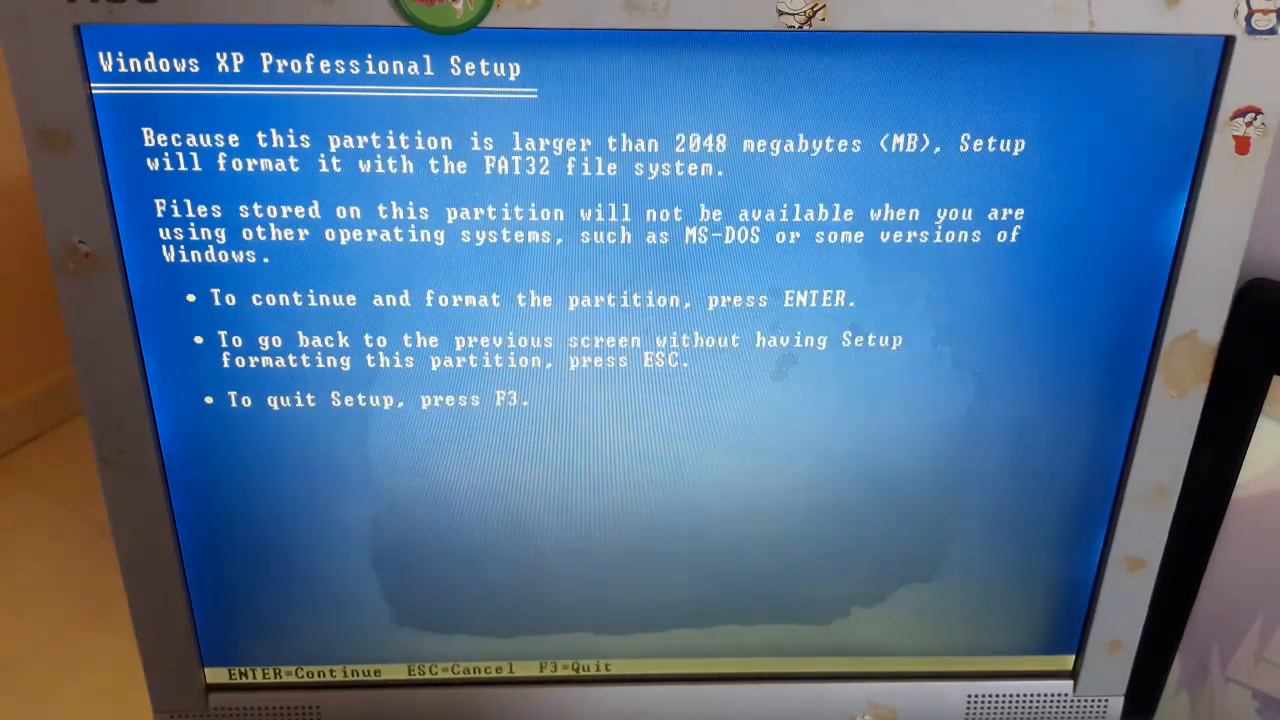
{"action": "key", "text": "enter"}
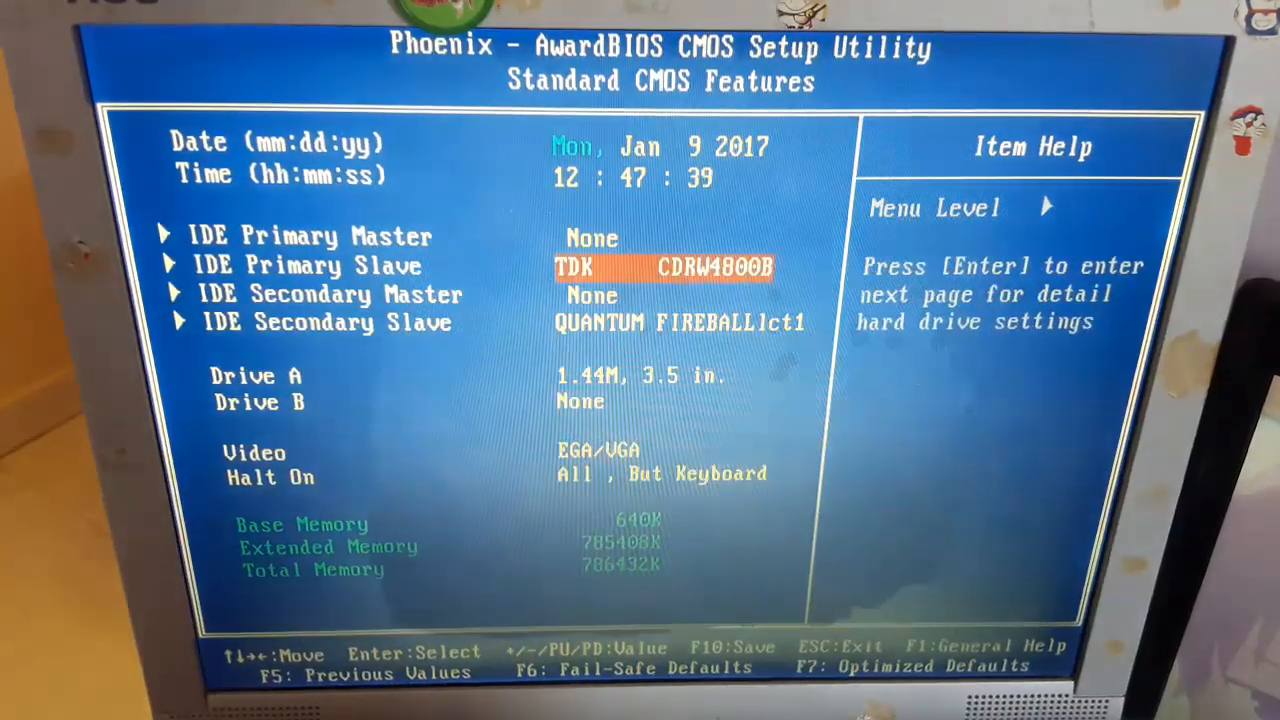
Leave the Standard CMOS Features screen after reviewing the detected IDE drives.
{"action": "key", "text": "Enter"}
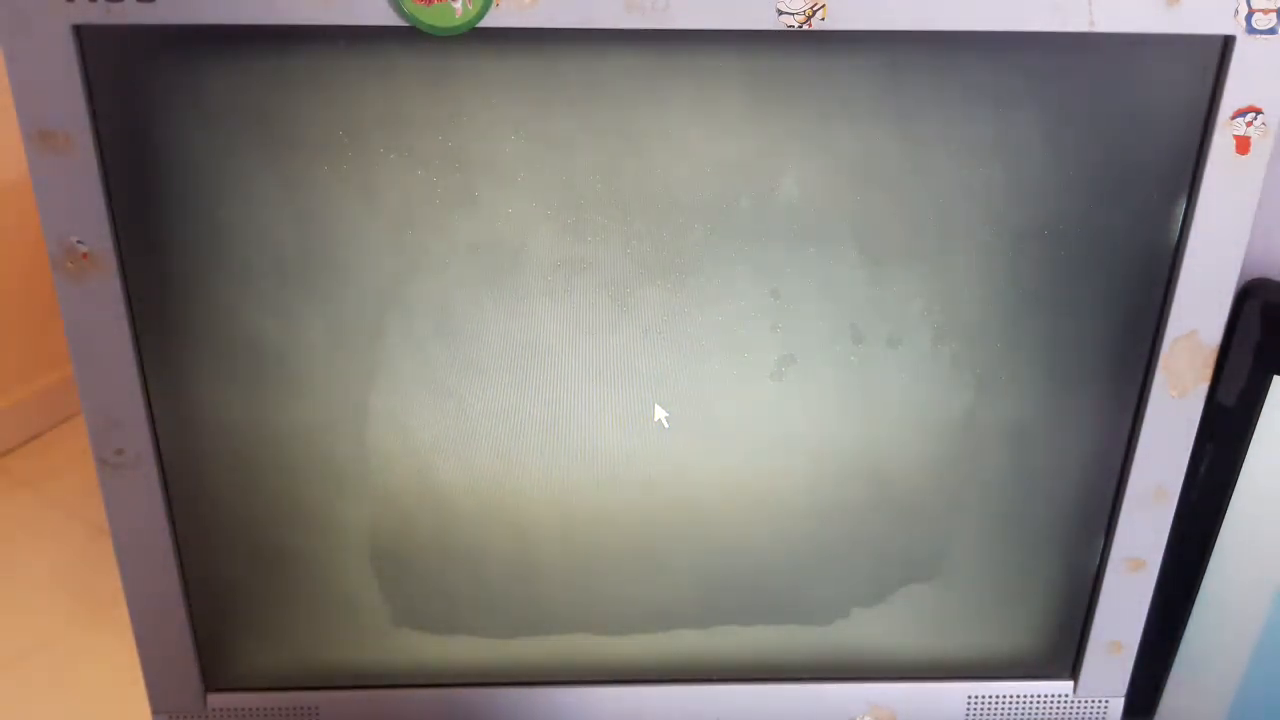
Bring up Task Manager via Ctrl+Alt+Del and start a new task from its File menu.
{"action": "key", "text": "Ctrl+Alt+Delete"}
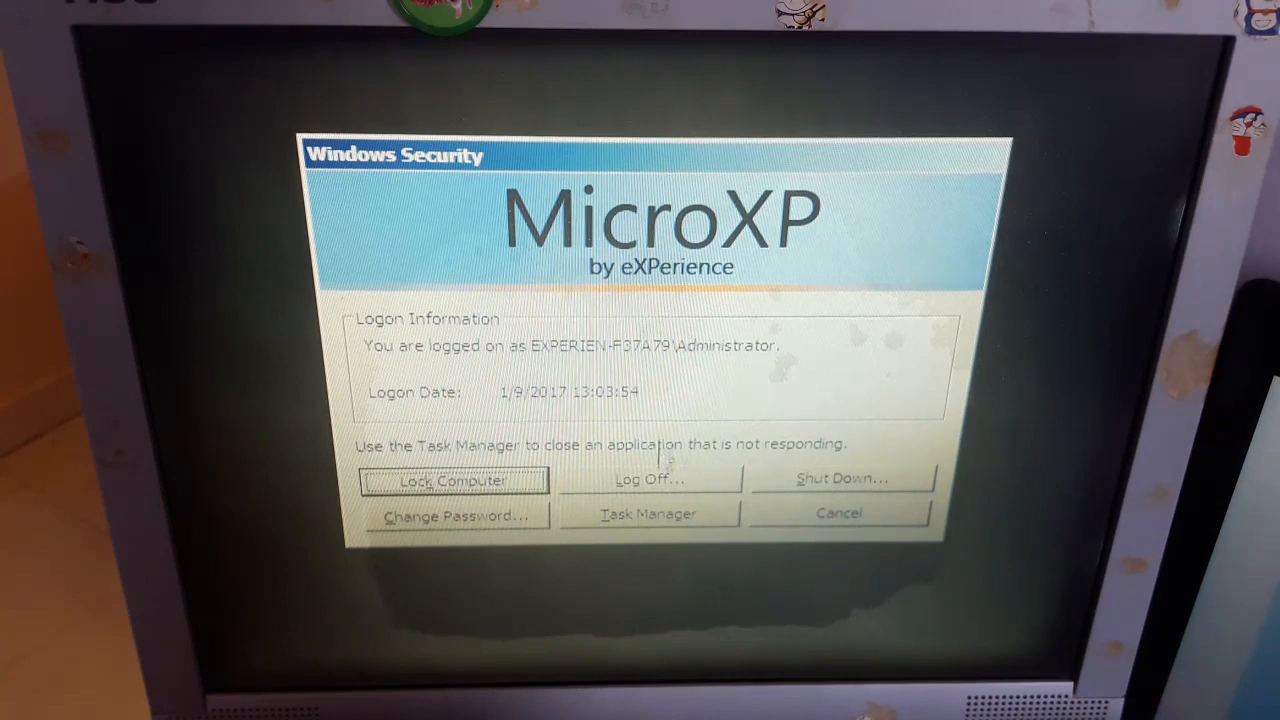
{"action": "left_click", "coordinate": [648, 512]}
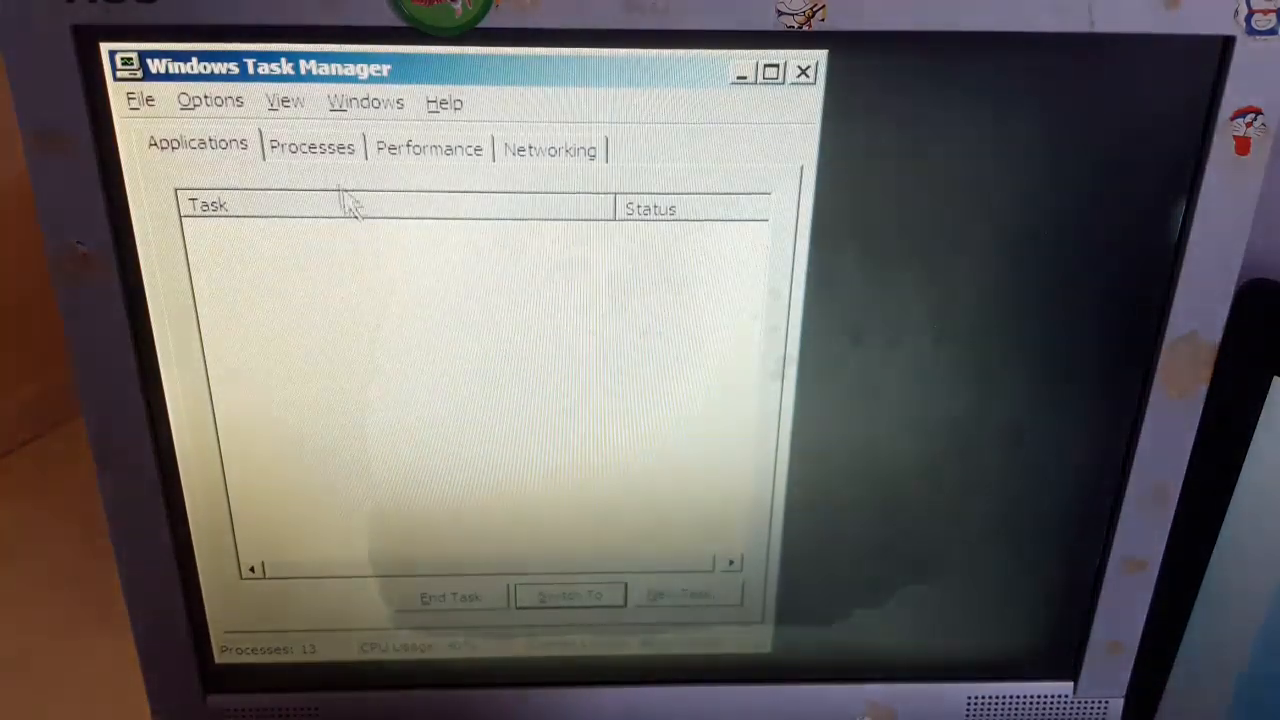
{"action": "left_click", "coordinate": [312, 148]}
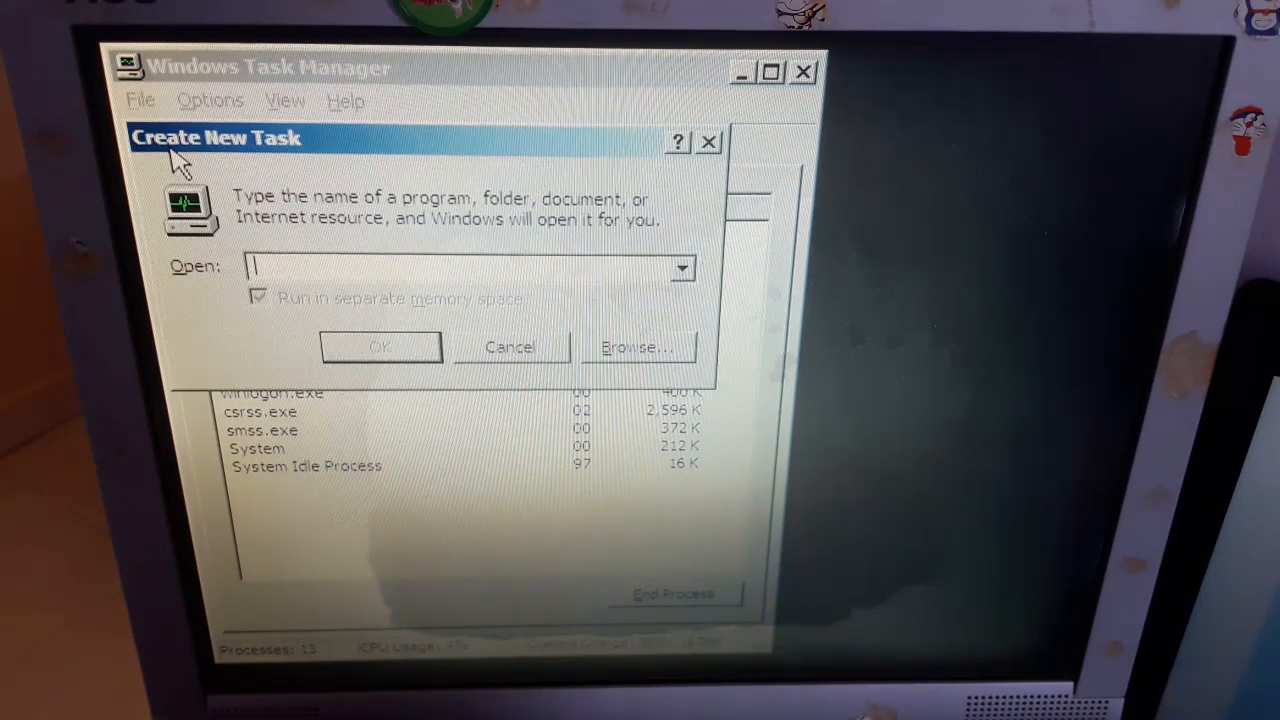
Run 'explorer' as a new task, then begin a 'shutdown' command in a fresh New Task dialog.
{"action": "type", "text": "explor"}
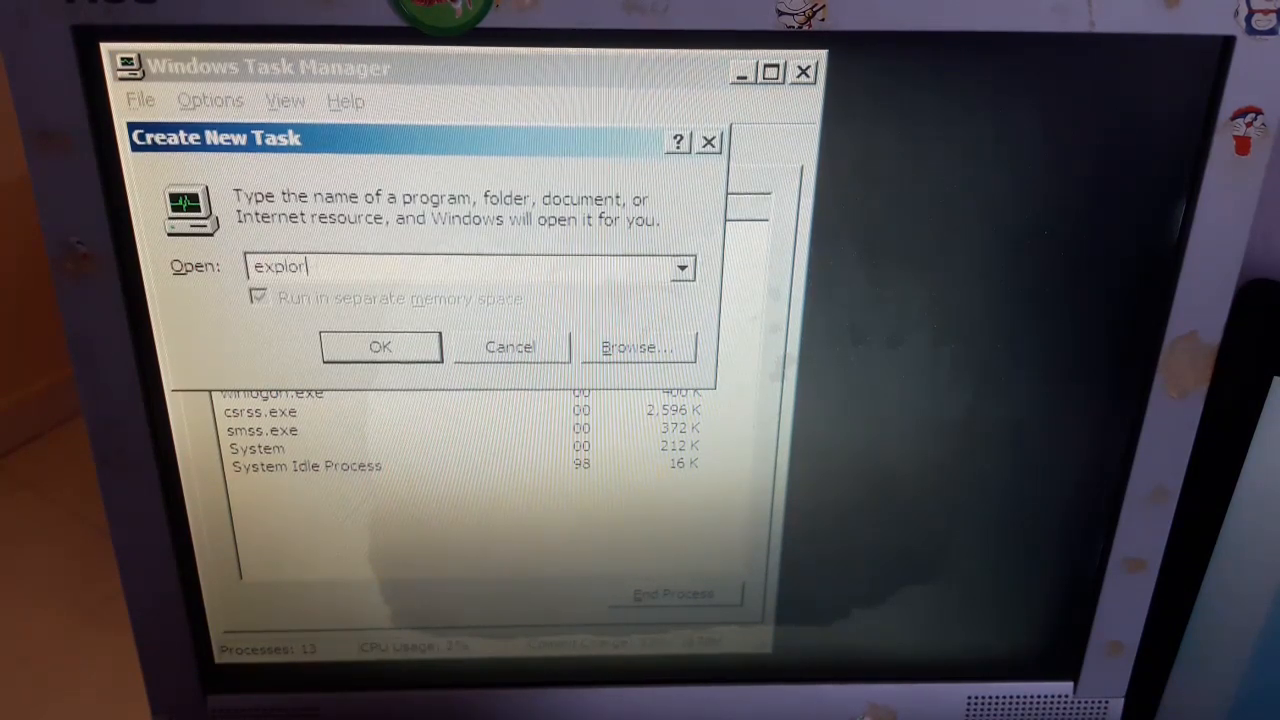
{"action": "left_click", "coordinate": [380, 348]}
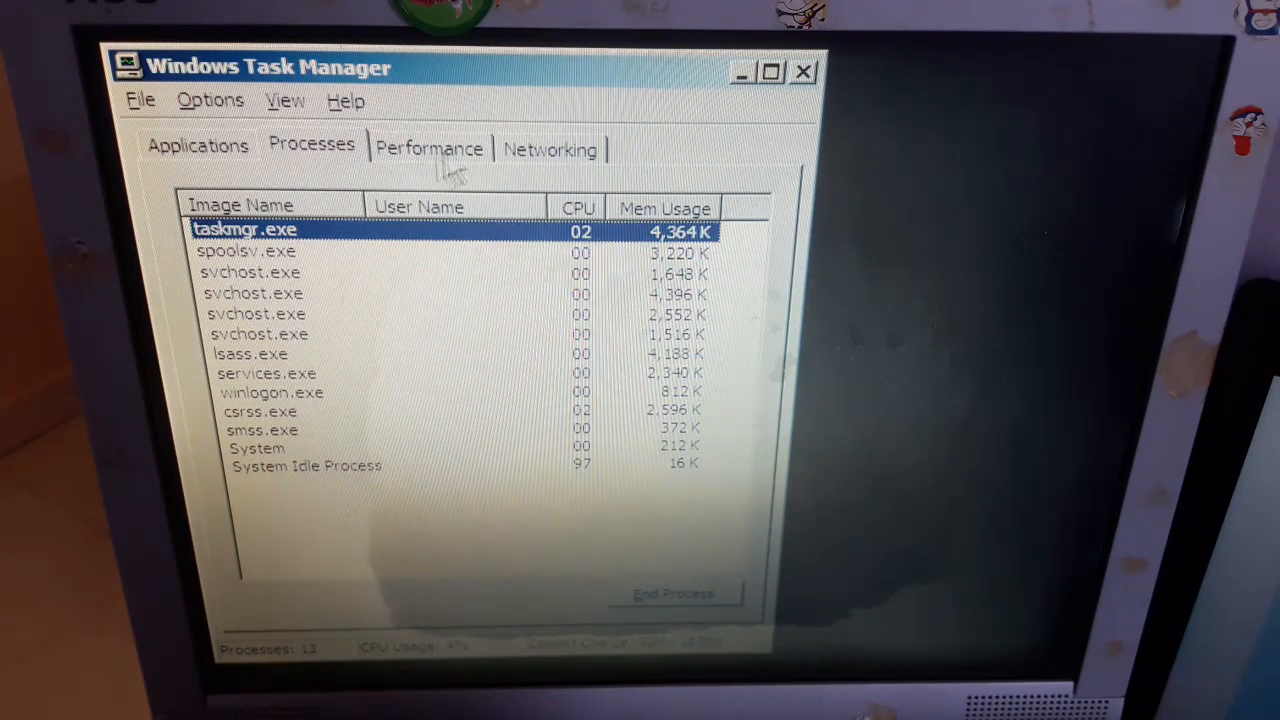
{"action": "type", "text": "shu"}
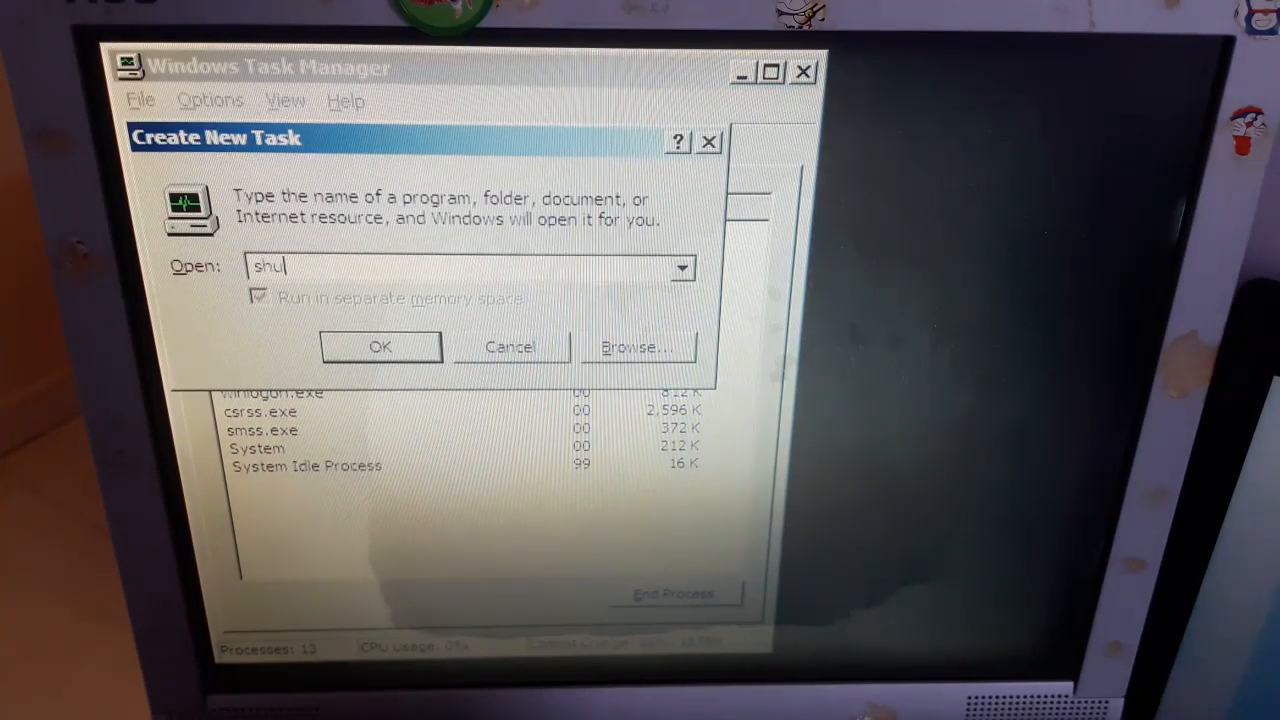
Restart the computer from the Shut Down dialog and bring up the security options after logon.
{"action": "left_click", "coordinate": [380, 346]}
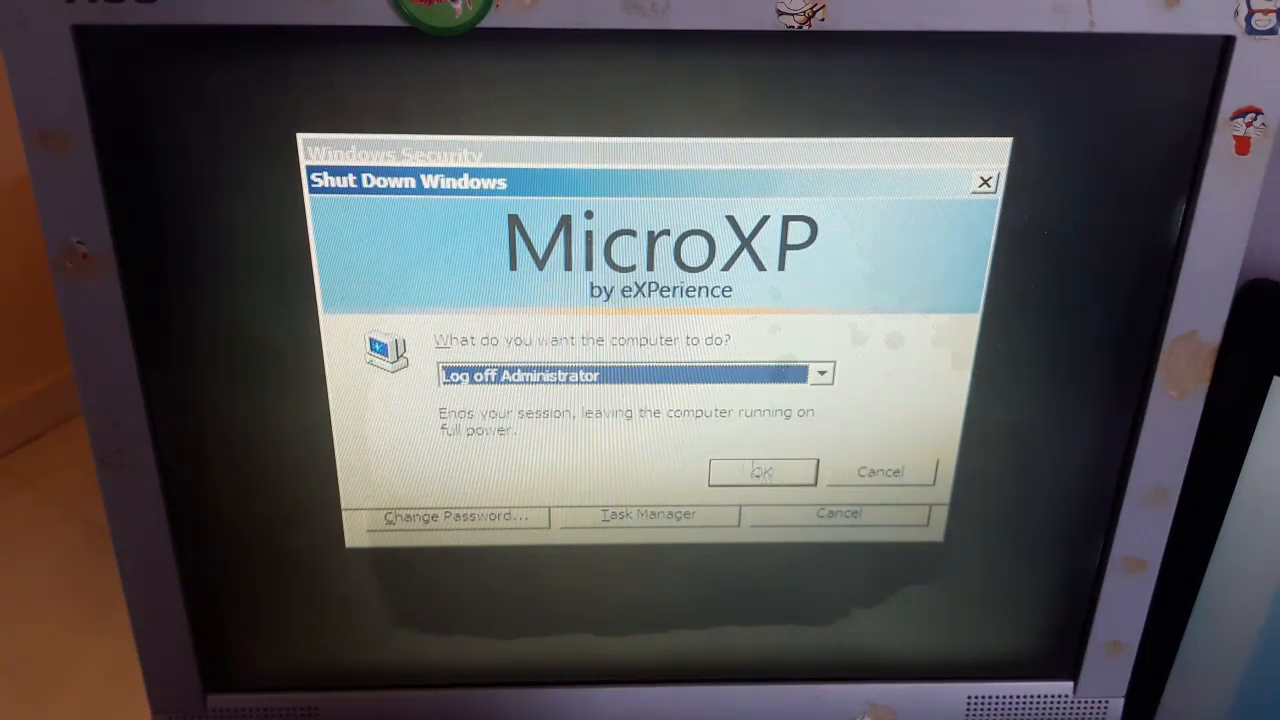
{"action": "left_click", "coordinate": [820, 374]}
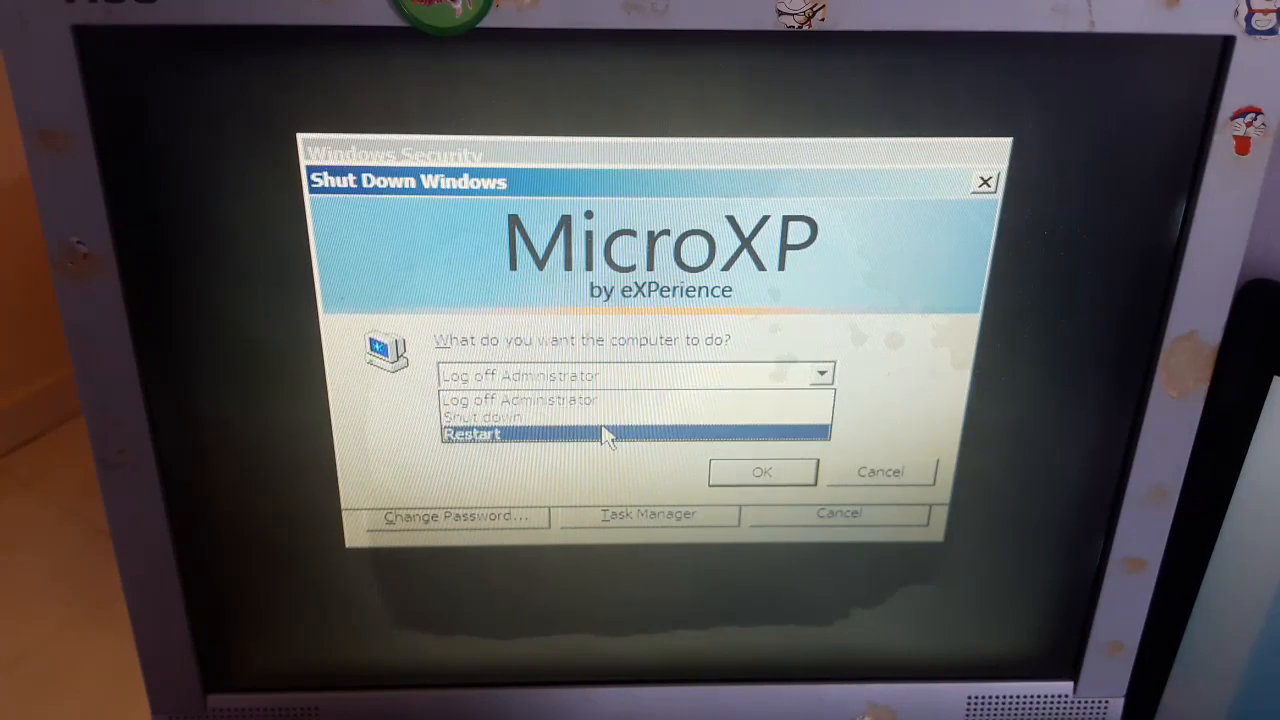
{"action": "left_click", "coordinate": [760, 472]}
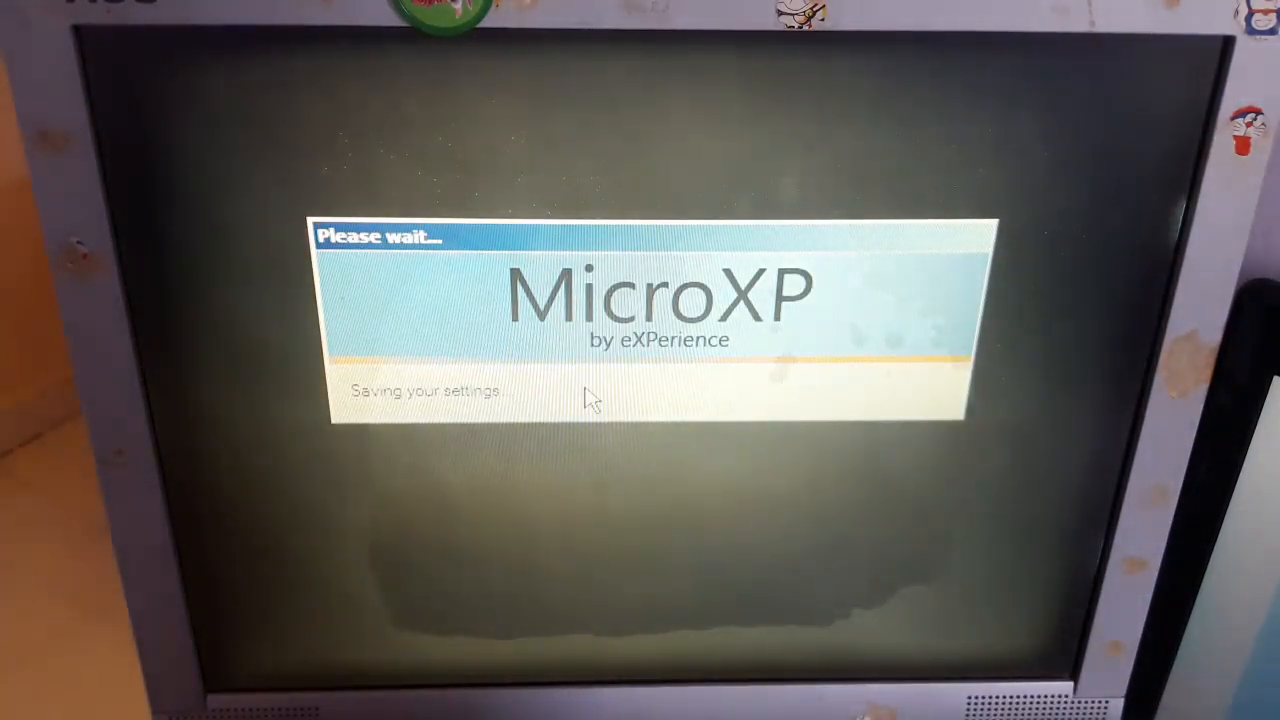
{"action": "key", "text": "ctrl+alt+delete"}
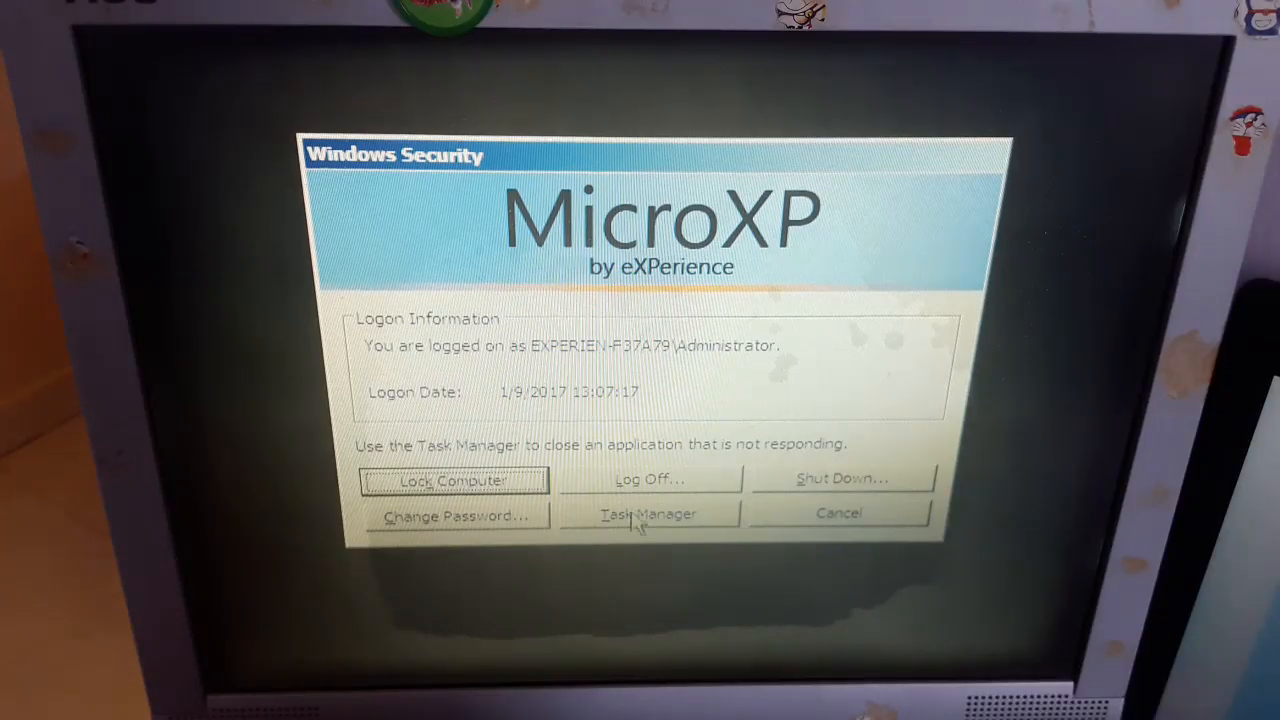
Run explorer again from Task Manager and check the Applications list, which stays empty.
{"action": "left_click", "coordinate": [648, 512]}
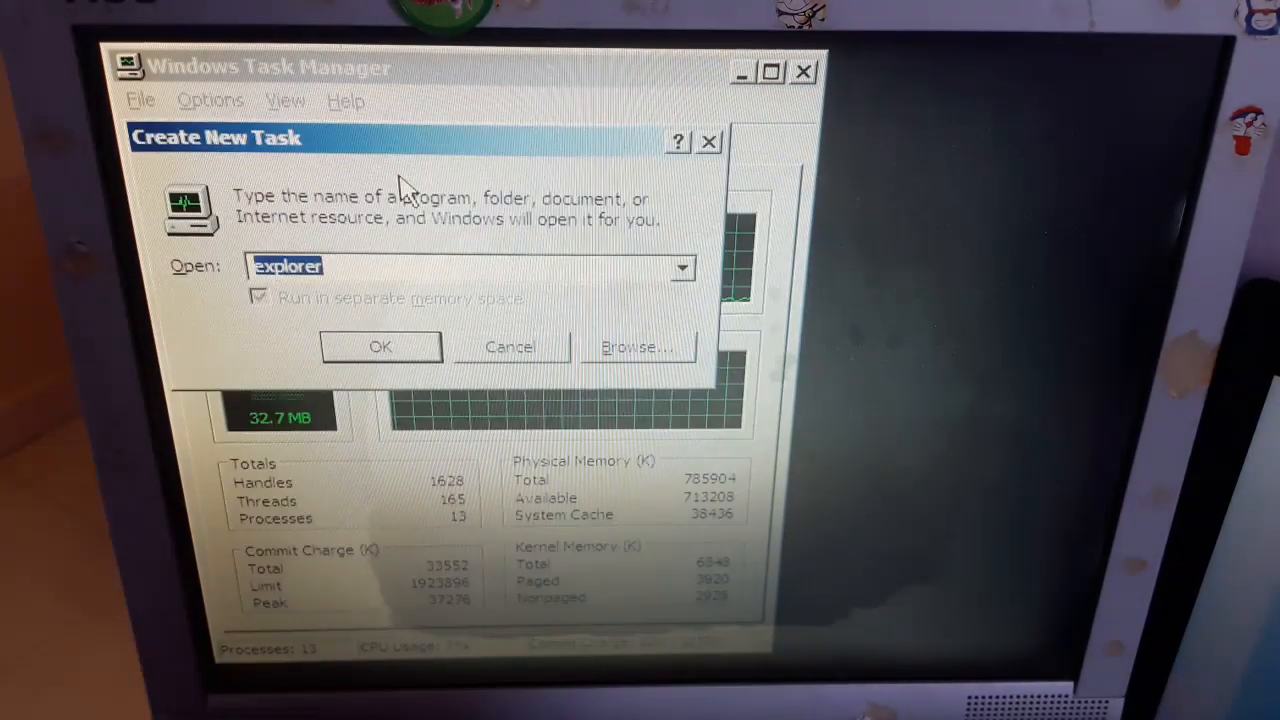
{"action": "left_click", "coordinate": [380, 348]}
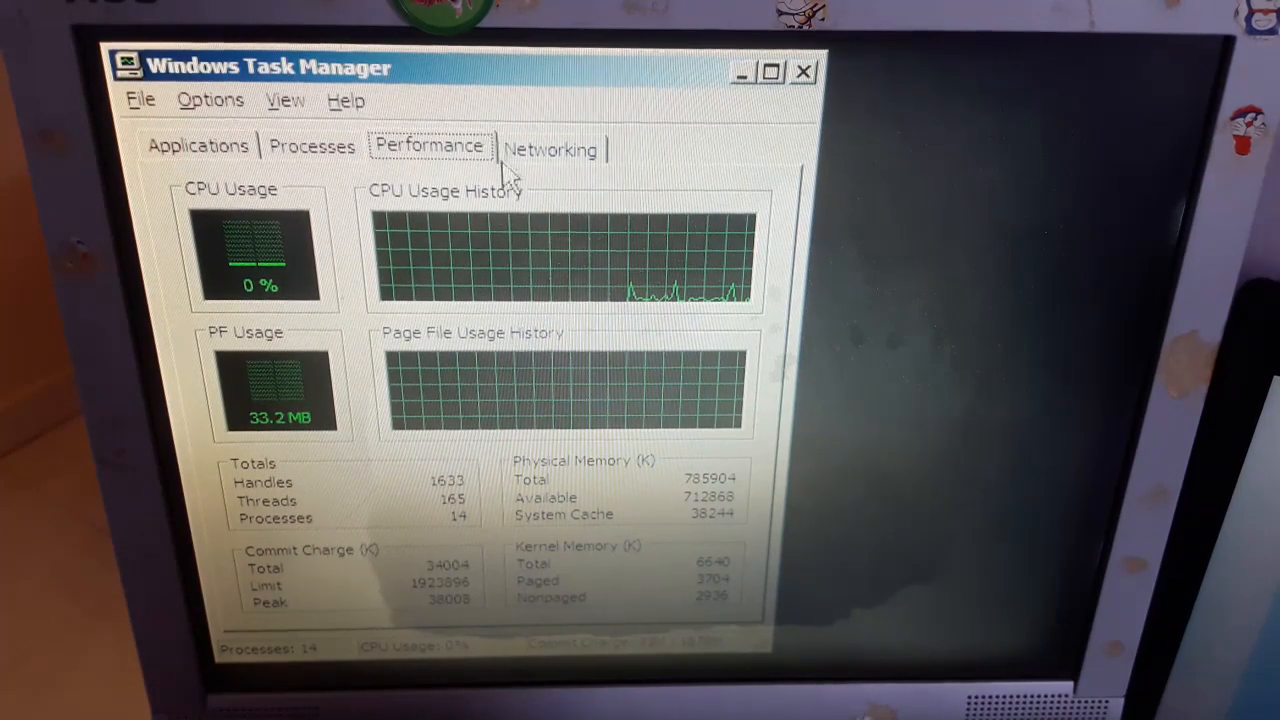
{"action": "left_click", "coordinate": [196, 144]}
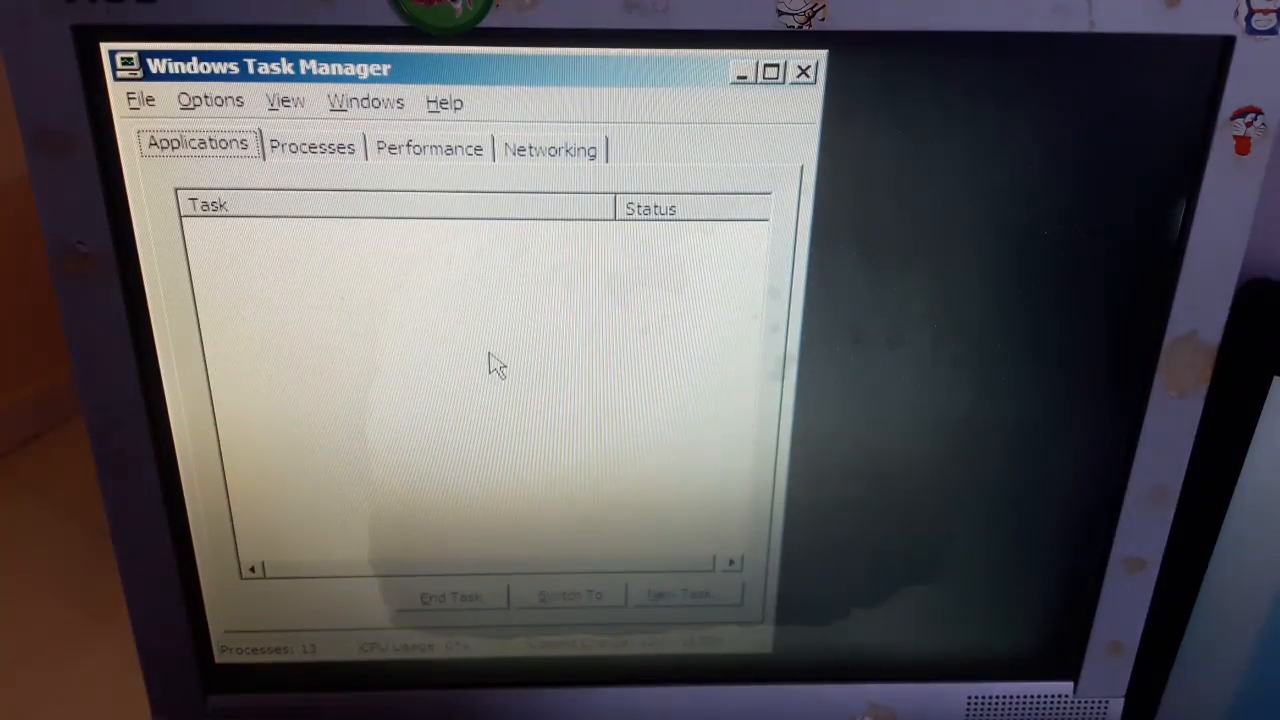